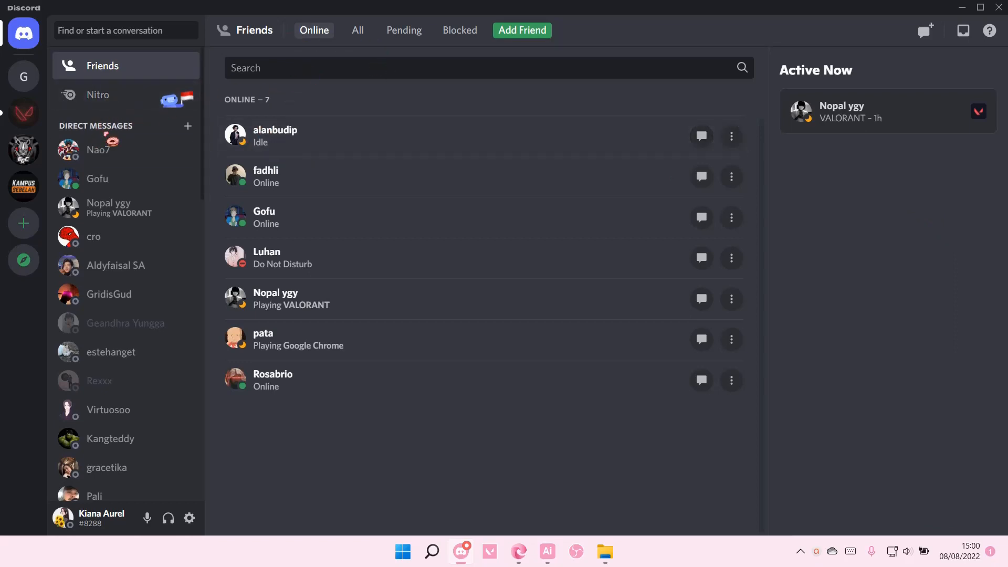
pyautogui.press('ctrl+k')
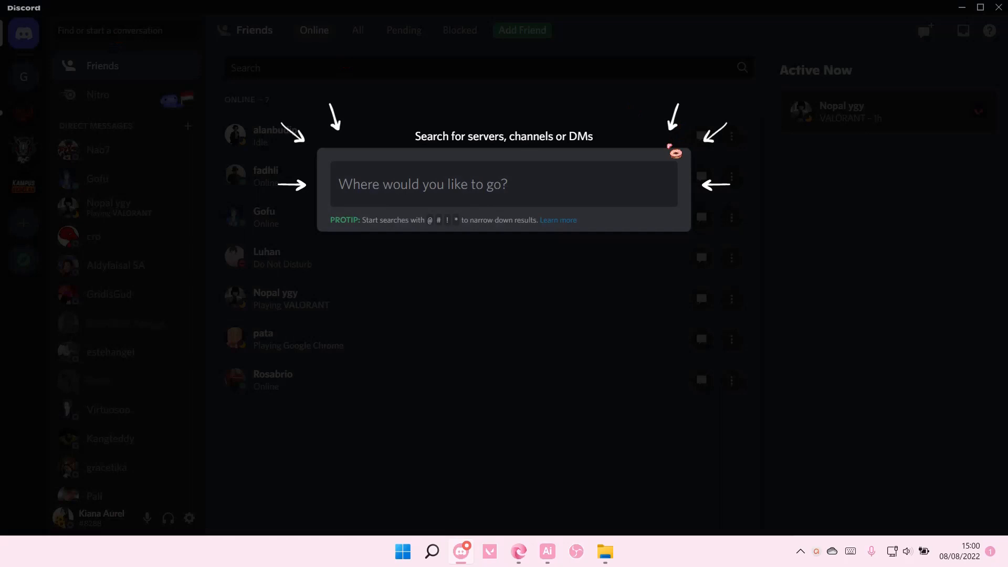
pyautogui.write('keane')
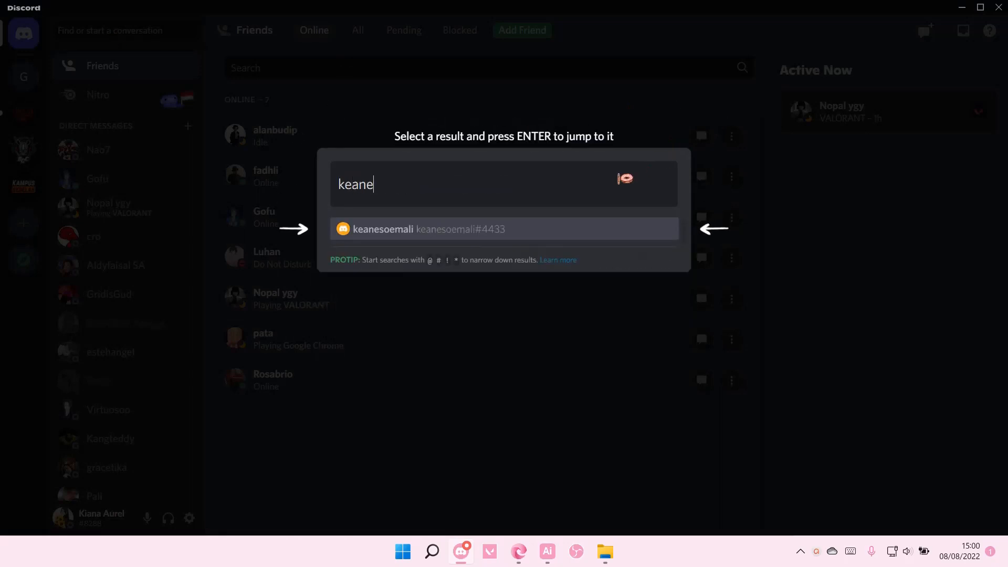